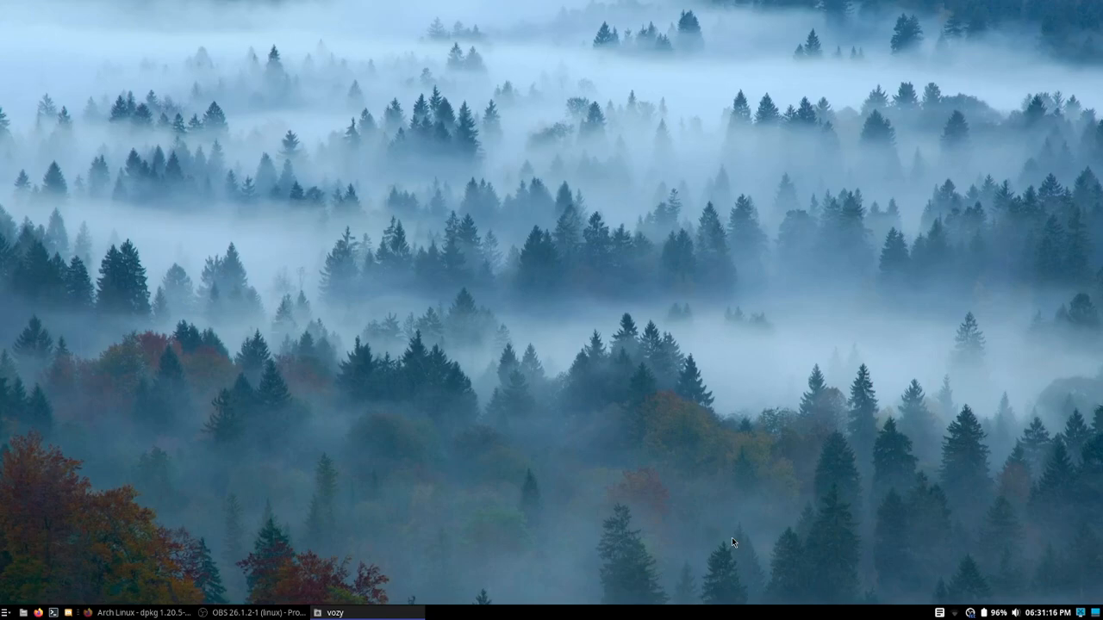
- Open a fish Terminal window from the panel after reading the dpkg 1.20.5-2 page
{"action": "left_click", "coordinate": [129, 612]}
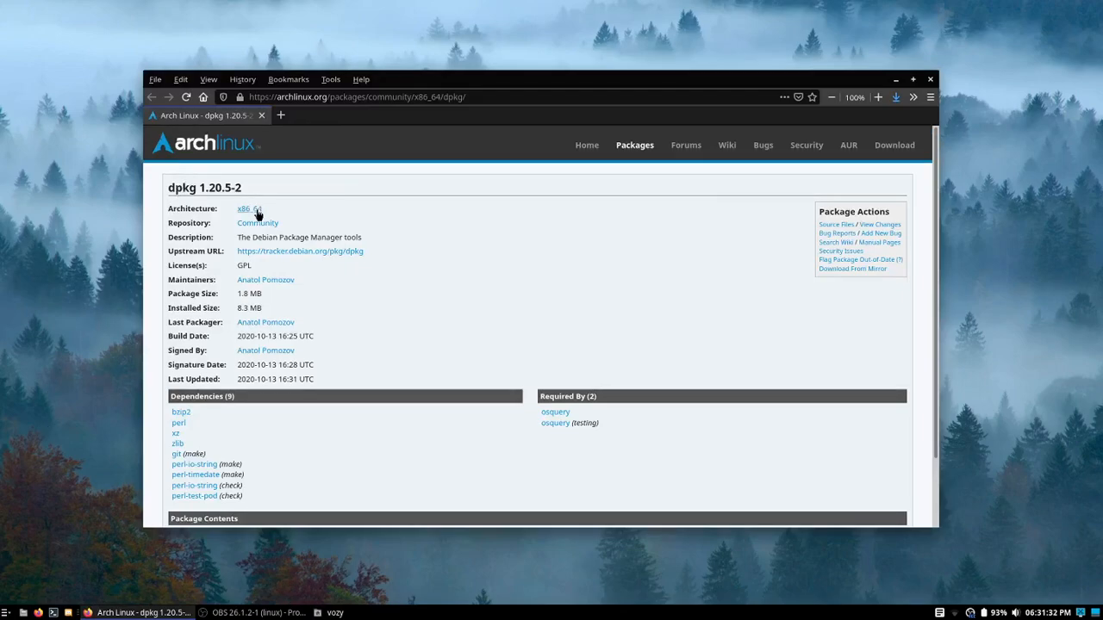
{"action": "mouse_move", "coordinate": [393, 248]}
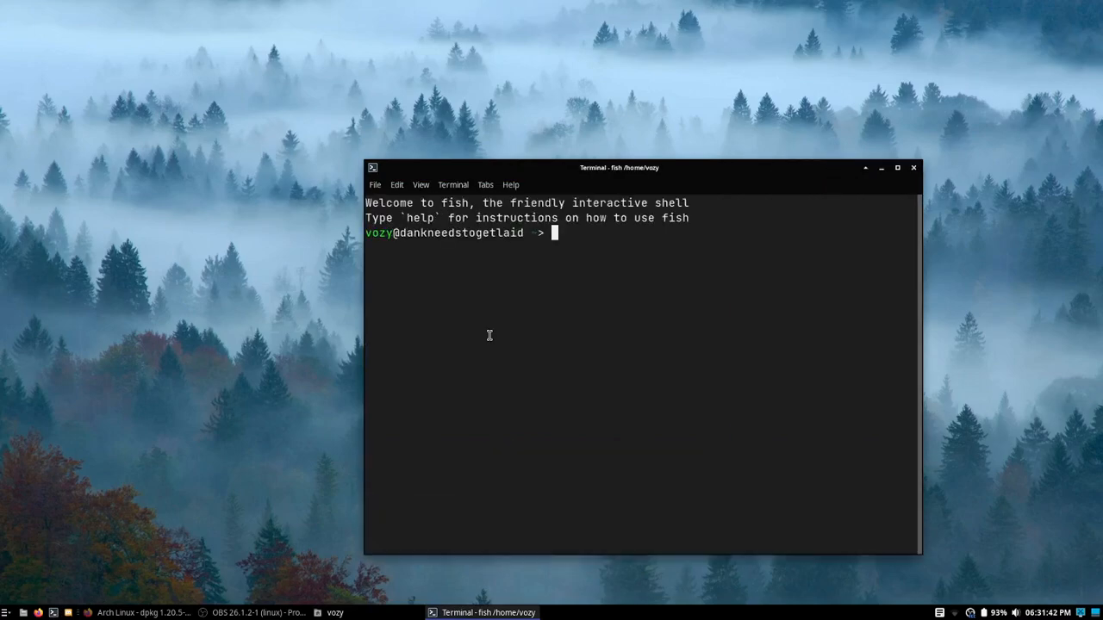
- Raise the terminal window and run 'paru -S dpkg' to resolve dpkg's dependencies
{"action": "left_click_drag", "start_coordinate": [618, 167], "coordinate": [509, 91]}
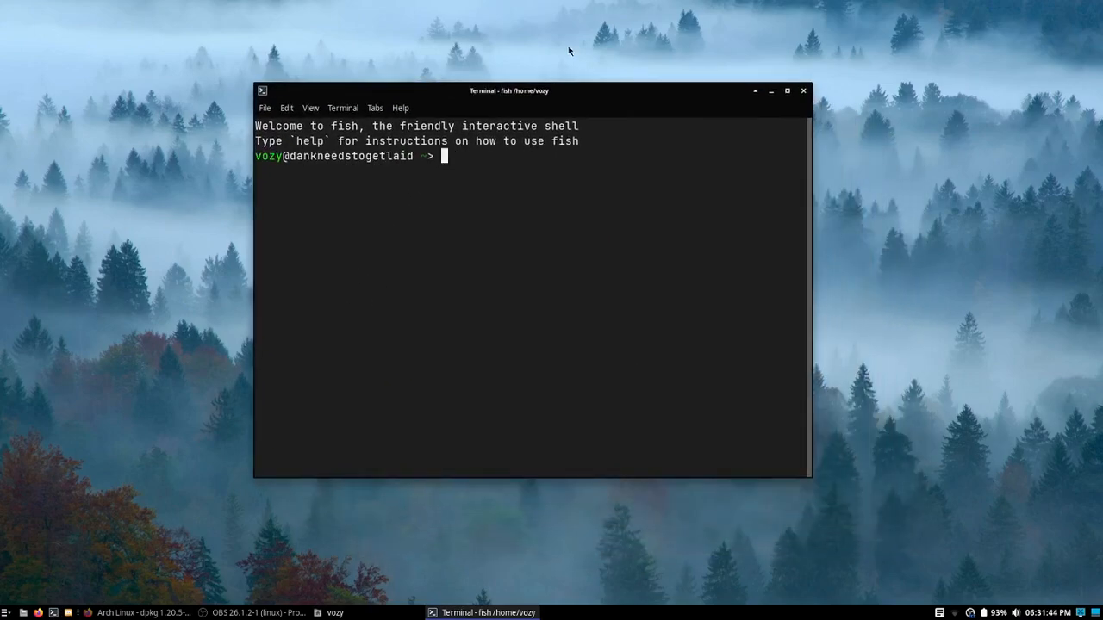
{"action": "type", "text": "paru -S dpkg"}
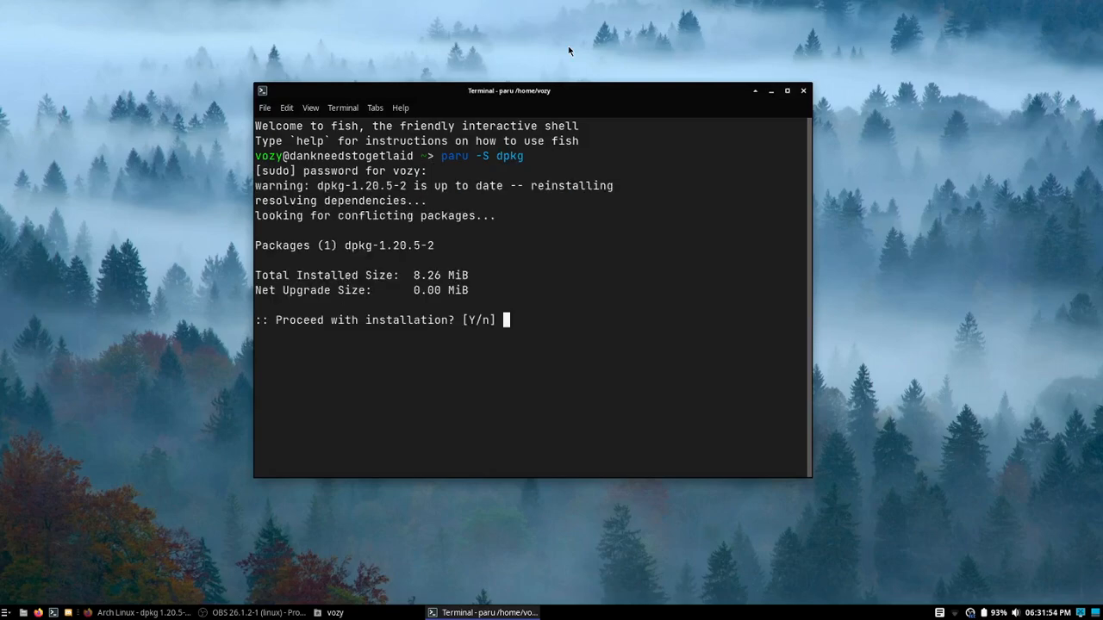
- Confirm the dpkg installation, then install the Super Mario 64 PC Port .deb
{"action": "key", "text": "Return"}
{"action": "type", "text": "sudo dpkg -i '/home/vozy/Super Mario 64 PC Port - Linux.deb'"}
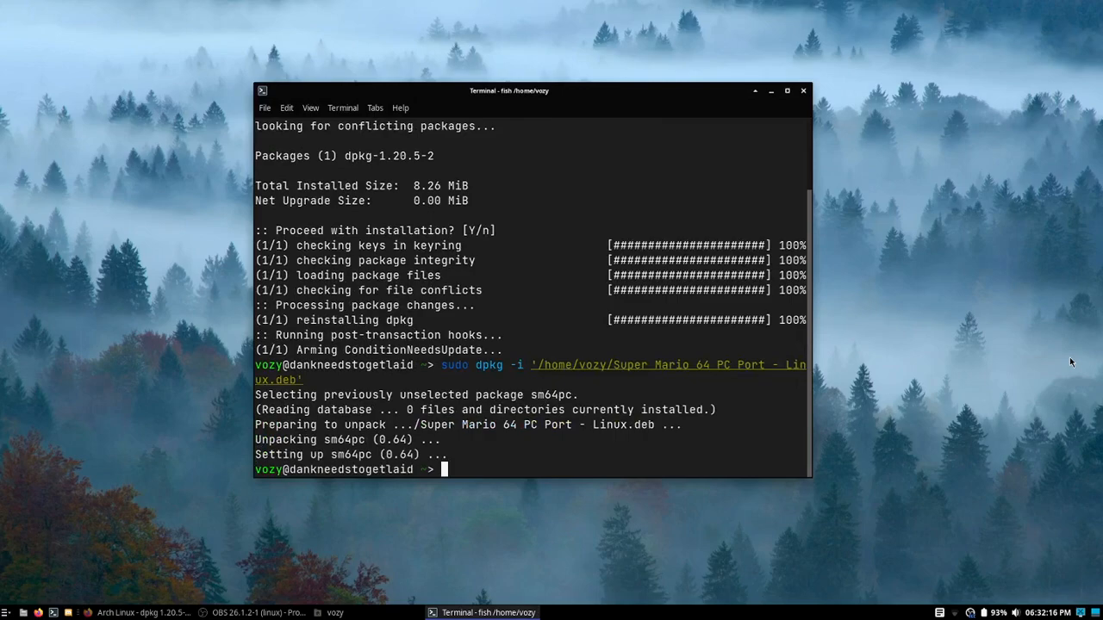
{"action": "mouse_move", "coordinate": [435, 424]}
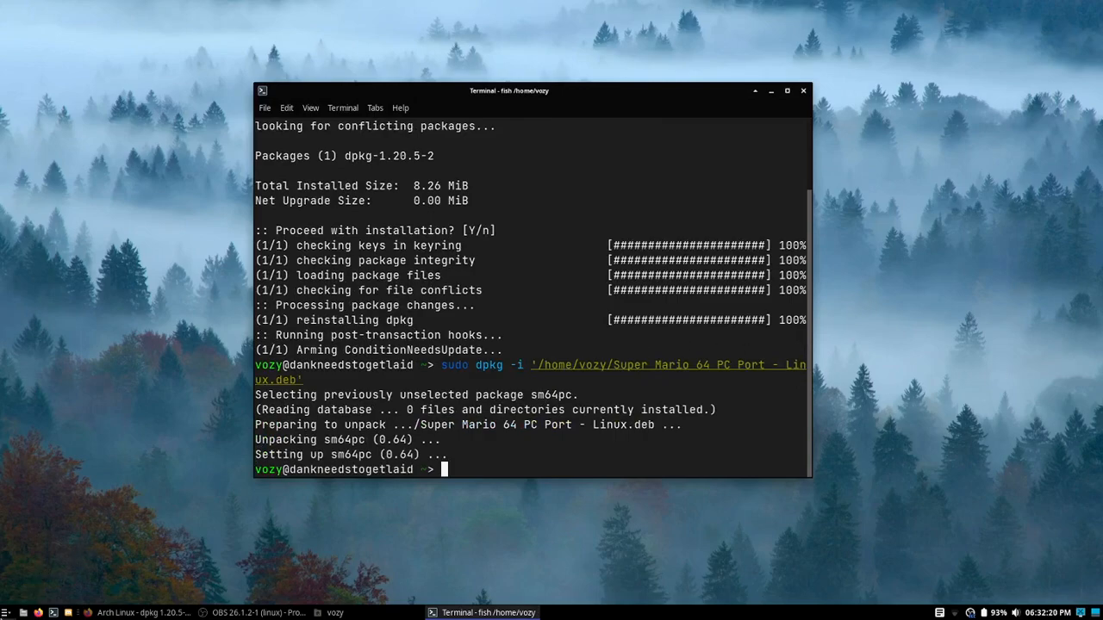
{"action": "left_click", "coordinate": [13, 609]}
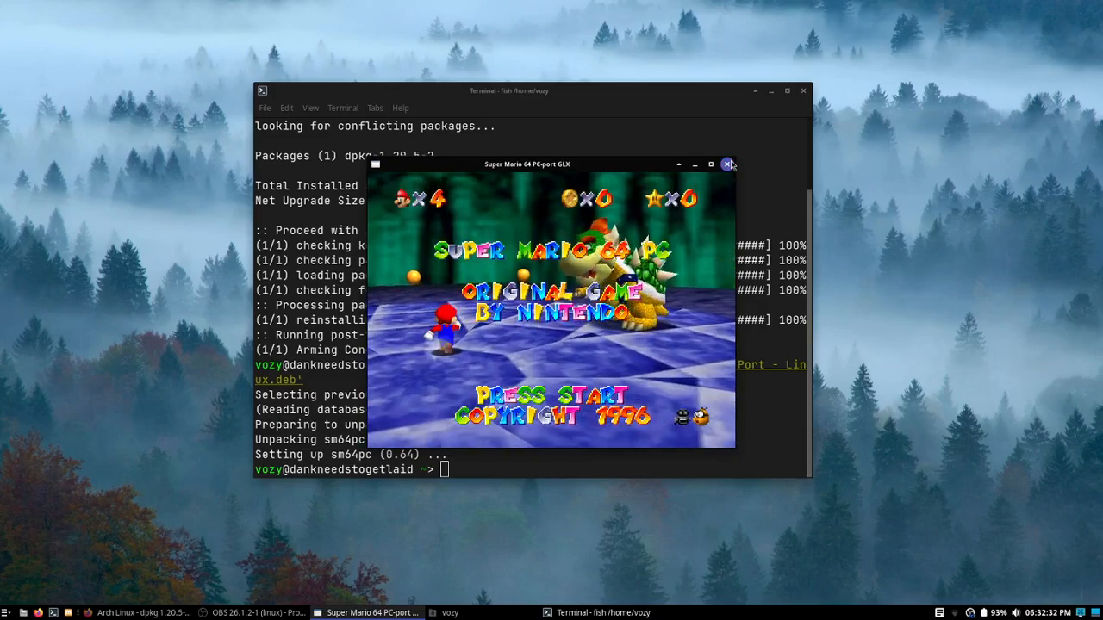
{"action": "left_click", "coordinate": [727, 164]}
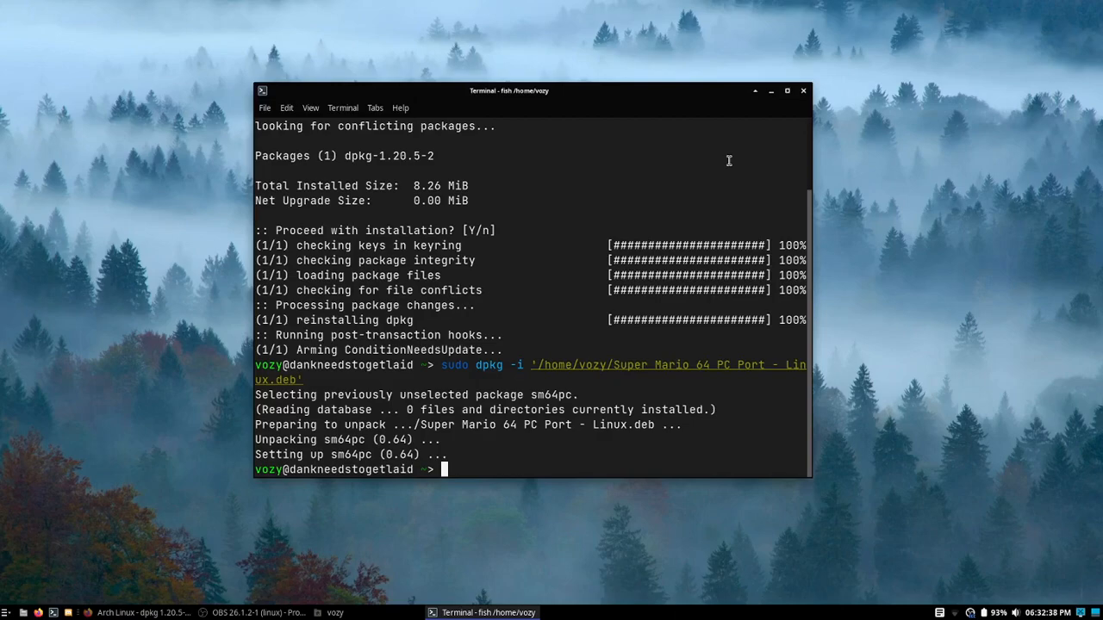
{"action": "mouse_move", "coordinate": [1030, 385]}
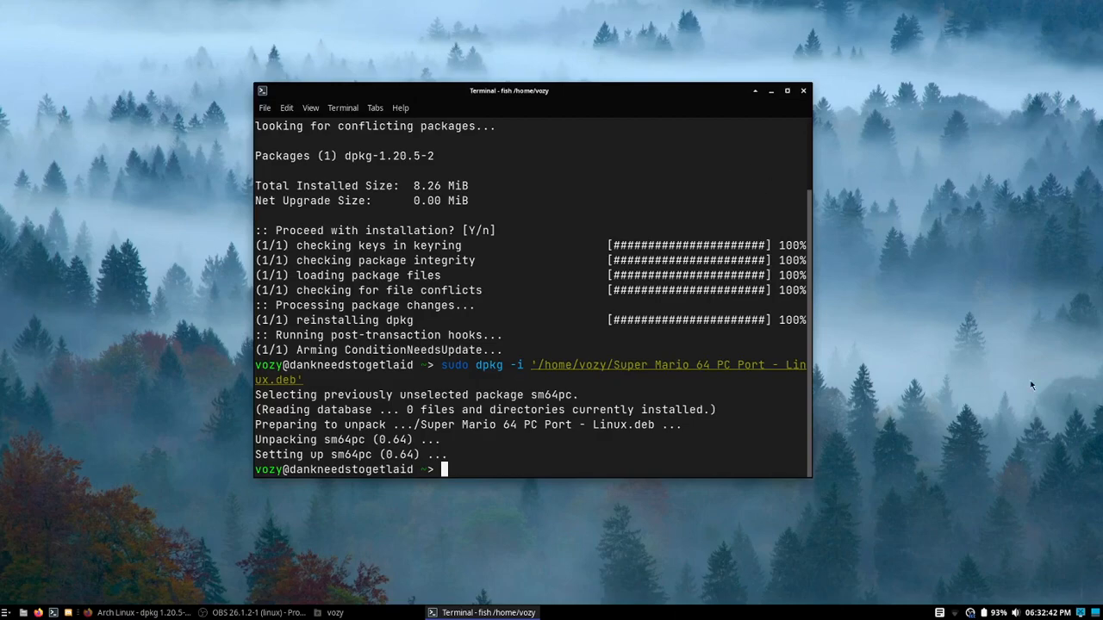